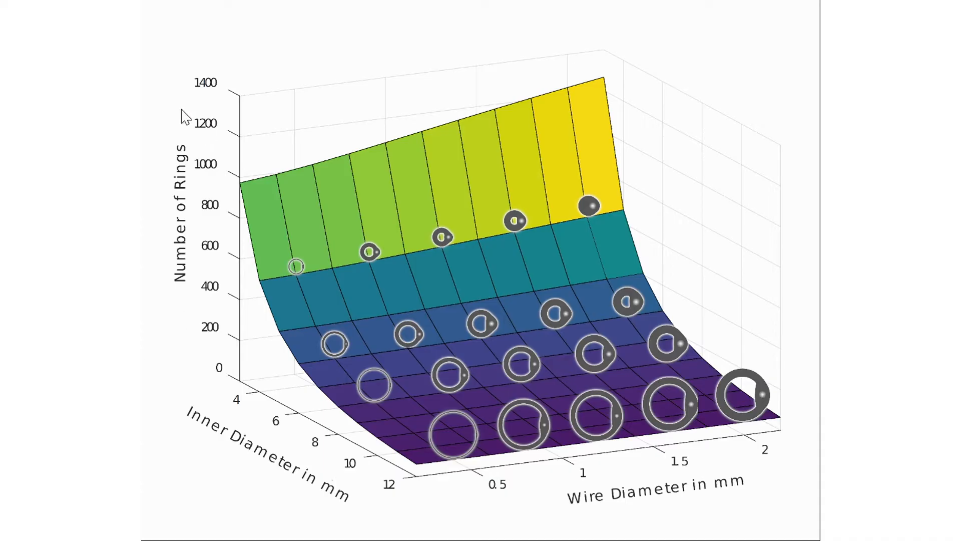
{"action": "mouse_move", "coordinate": [161, 276]}
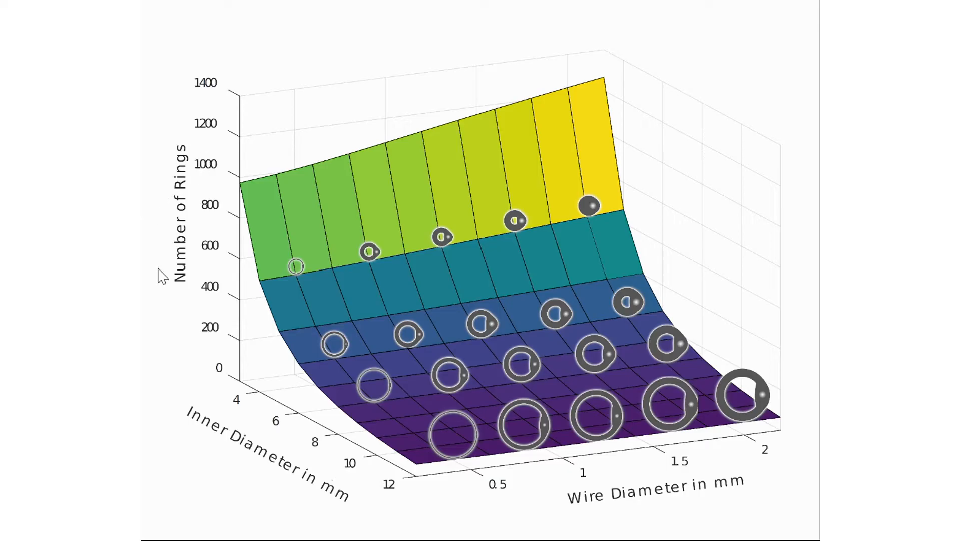
{"action": "mouse_move", "coordinate": [170, 314]}
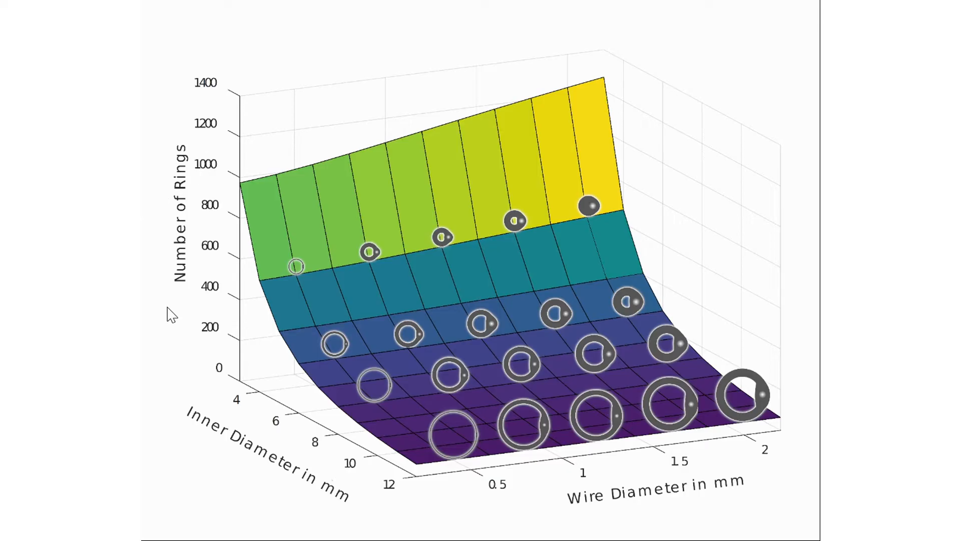
{"action": "mouse_move", "coordinate": [174, 314]}
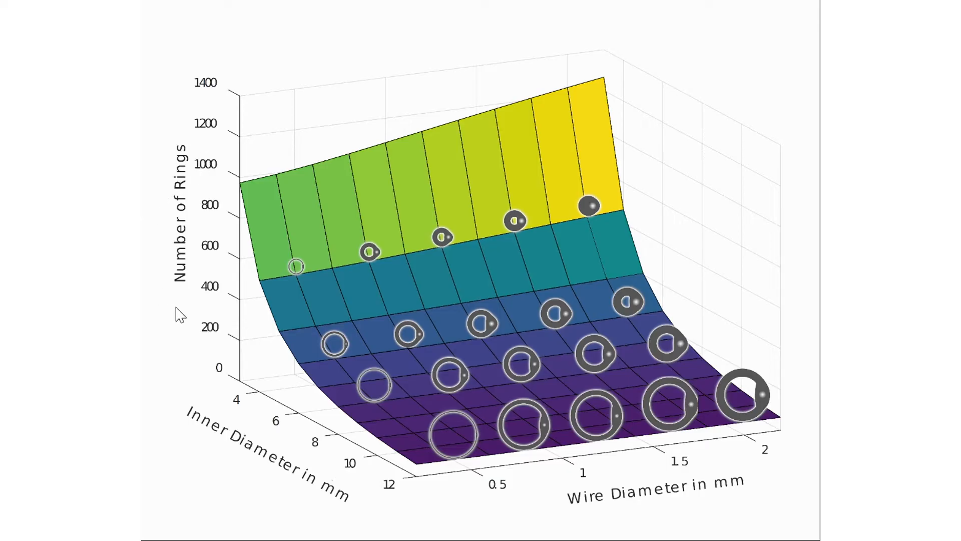
{"action": "mouse_move", "coordinate": [260, 484]}
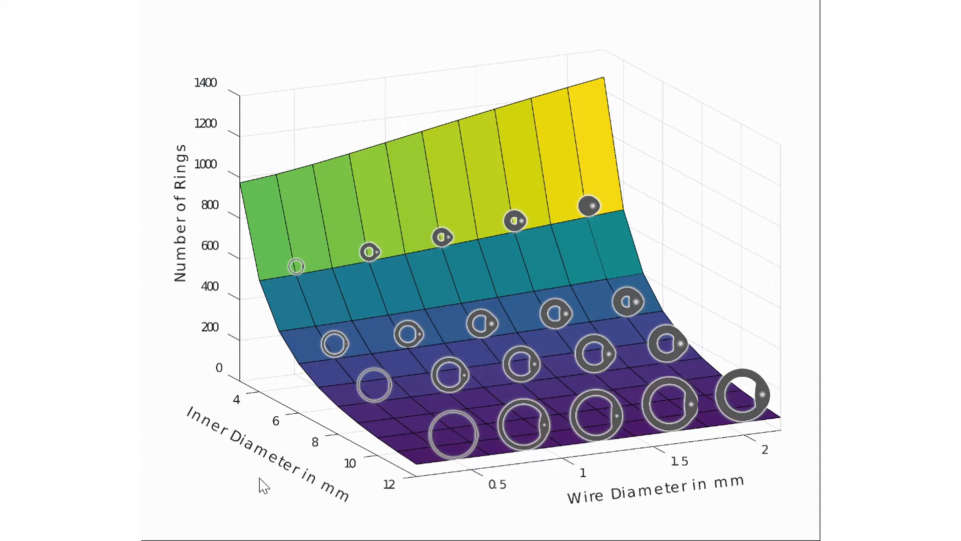
{"action": "mouse_move", "coordinate": [502, 529]}
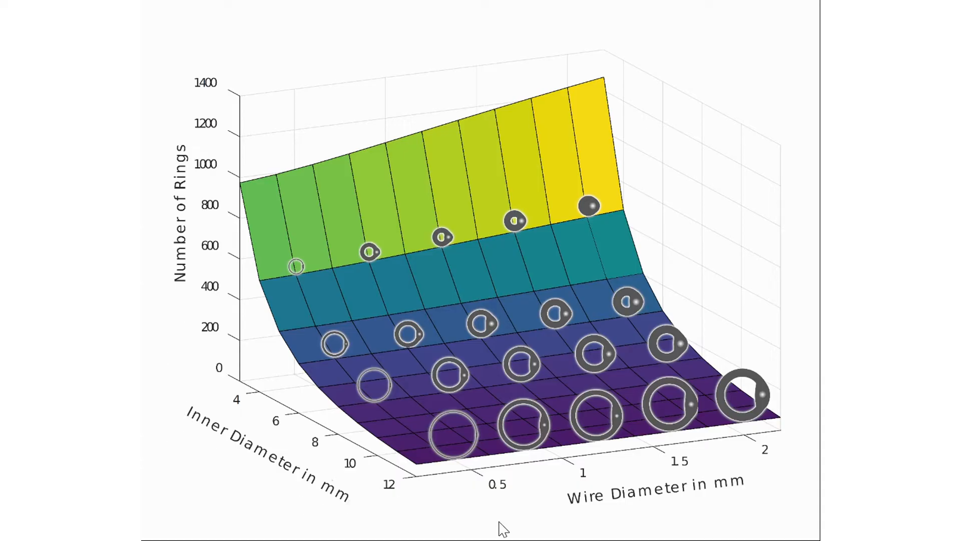
{"action": "mouse_move", "coordinate": [724, 523]}
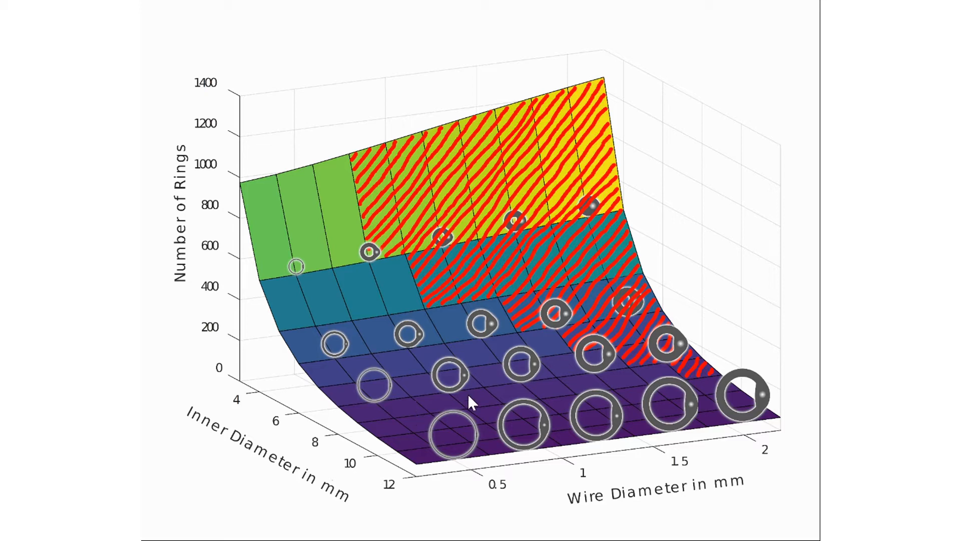
{"action": "mouse_move", "coordinate": [321, 392]}
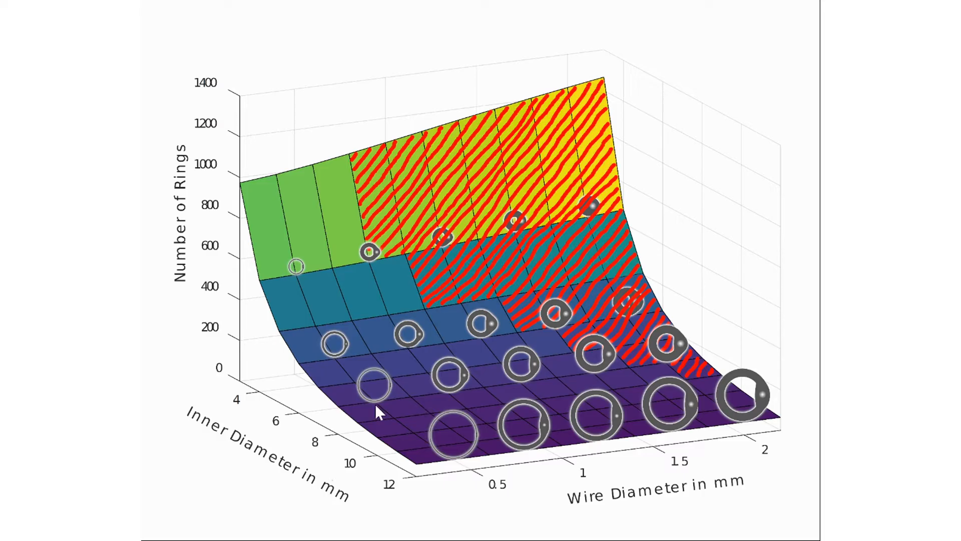
{"action": "mouse_move", "coordinate": [372, 358]}
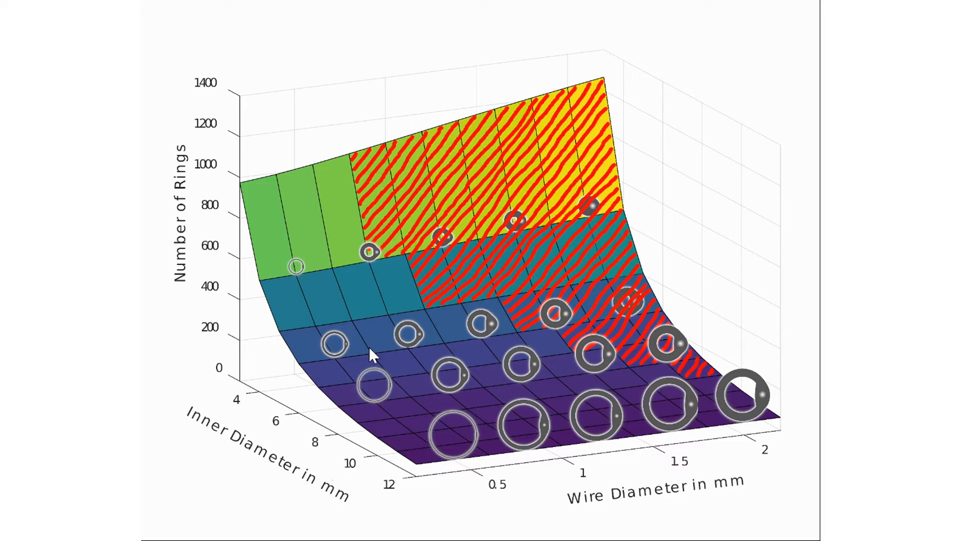
{"action": "mouse_move", "coordinate": [266, 300]}
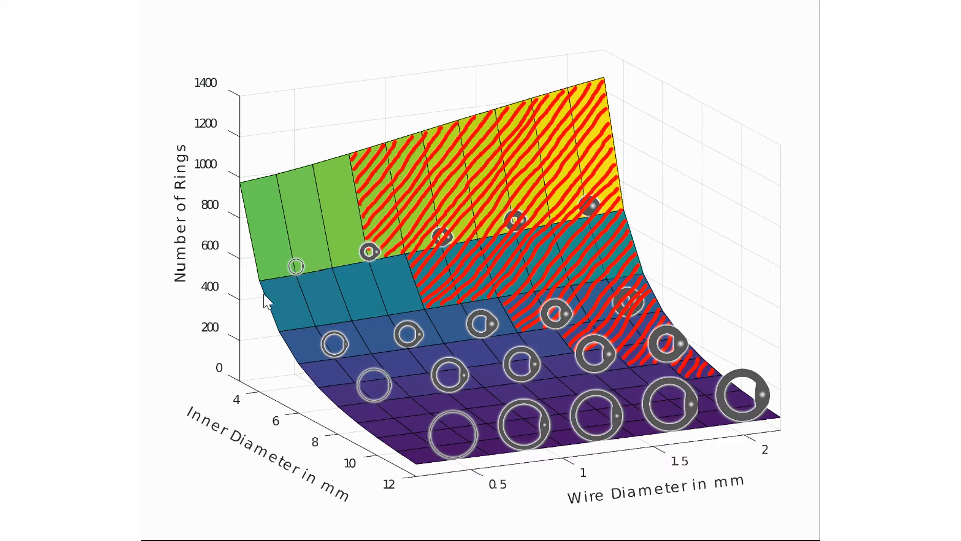
{"action": "mouse_move", "coordinate": [361, 318]}
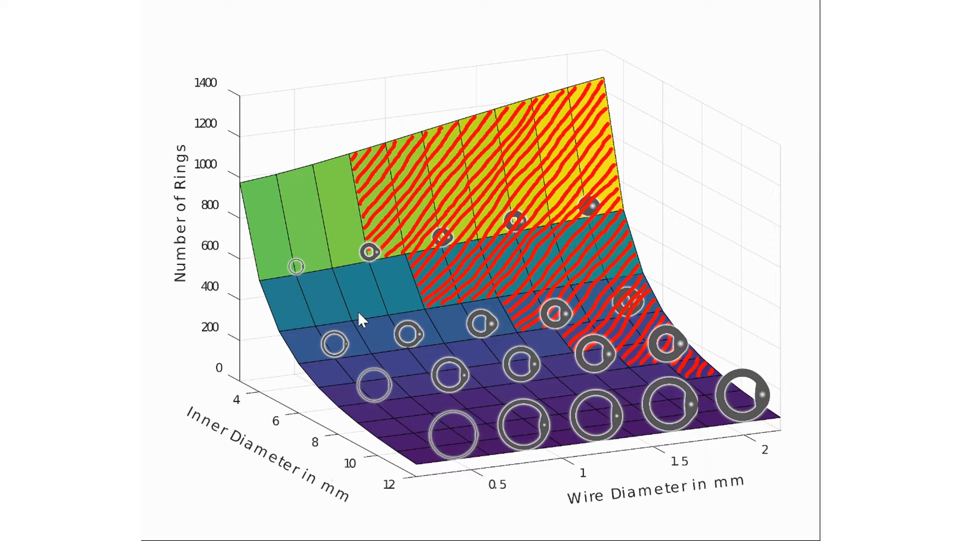
{"action": "mouse_move", "coordinate": [521, 278]}
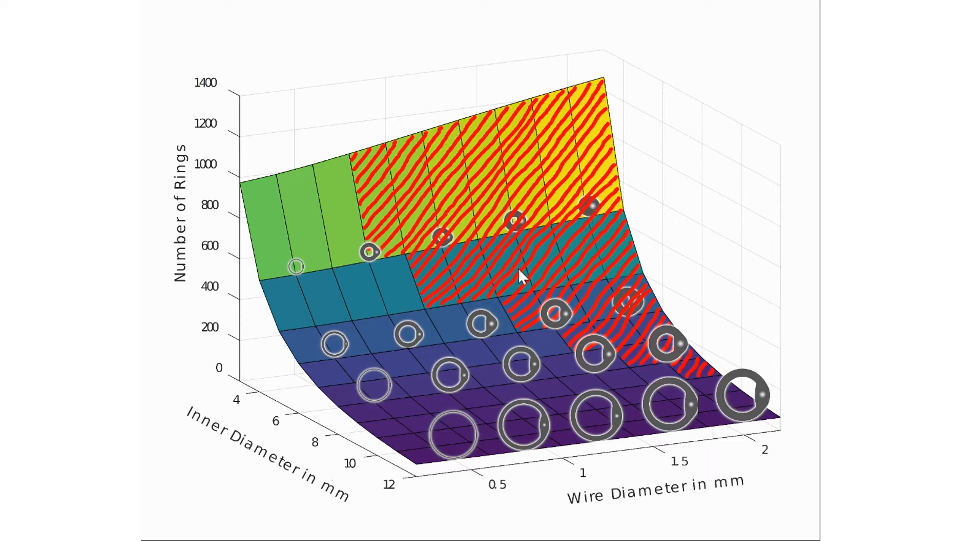
{"action": "mouse_move", "coordinate": [617, 473]}
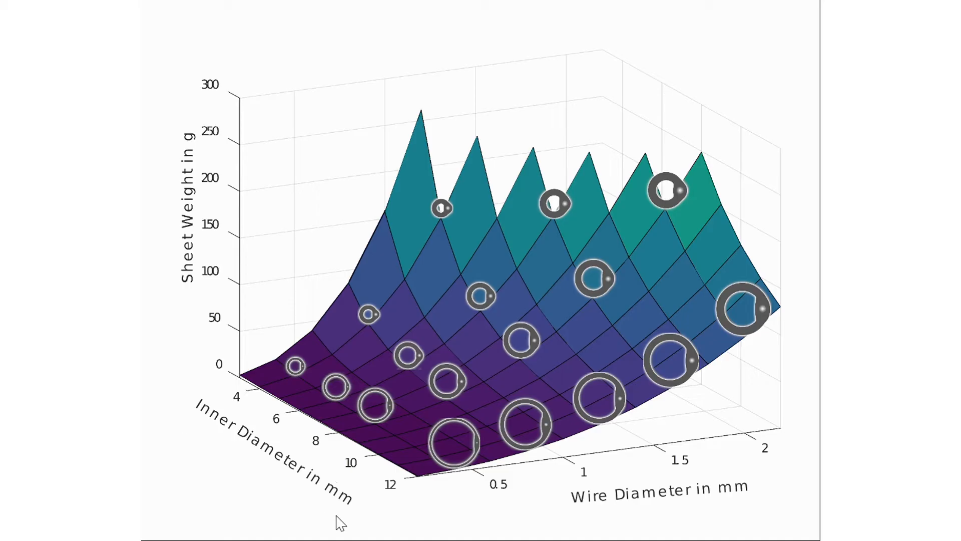
{"action": "mouse_move", "coordinate": [667, 516]}
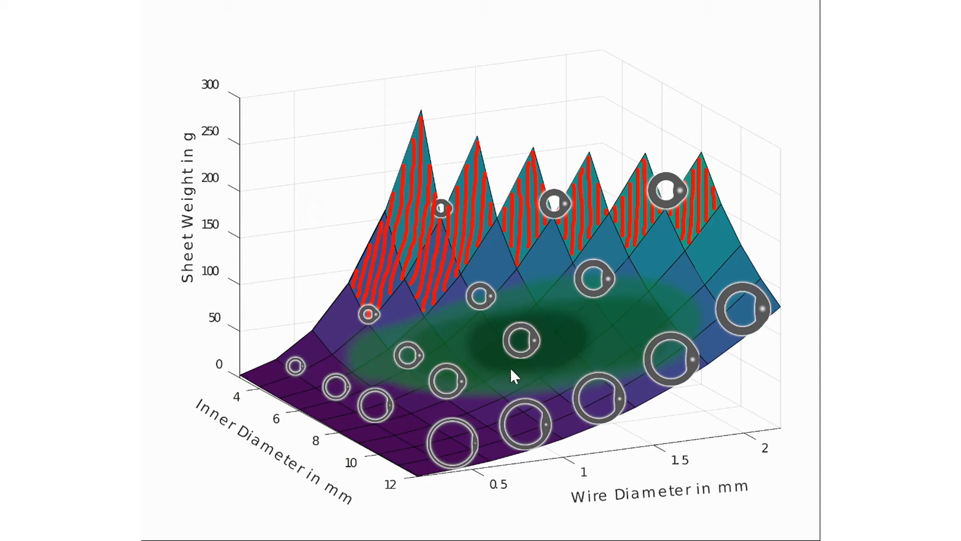
{"action": "mouse_move", "coordinate": [628, 277]}
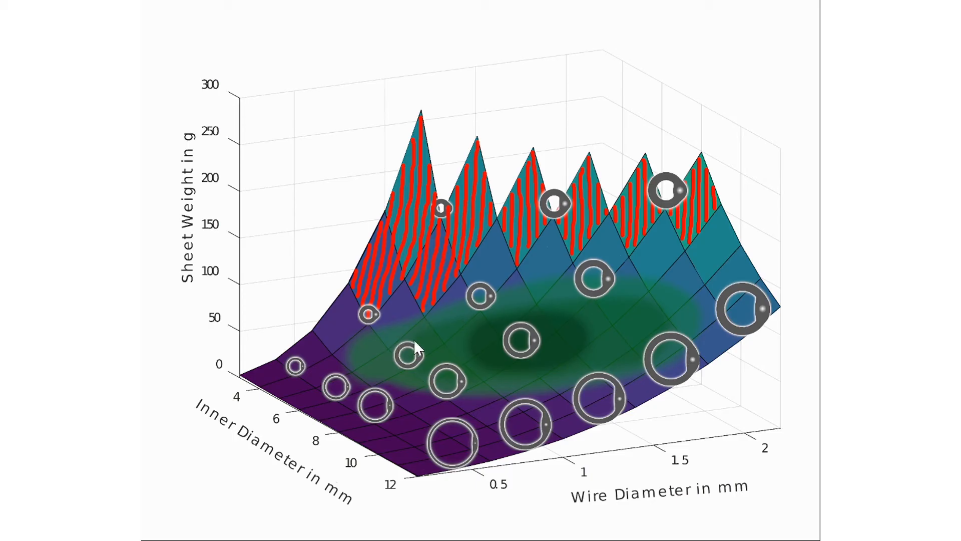
{"action": "mouse_move", "coordinate": [490, 353]}
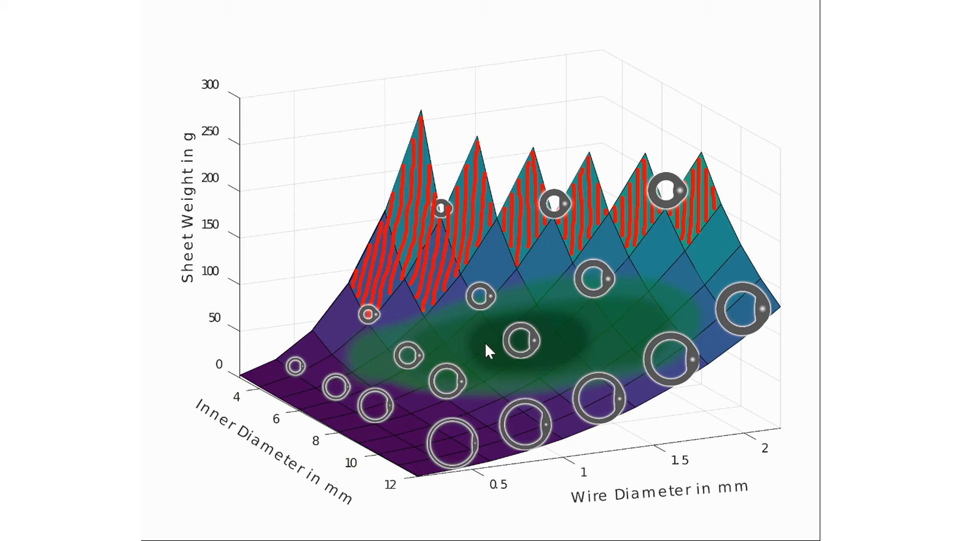
{"action": "mouse_move", "coordinate": [497, 380]}
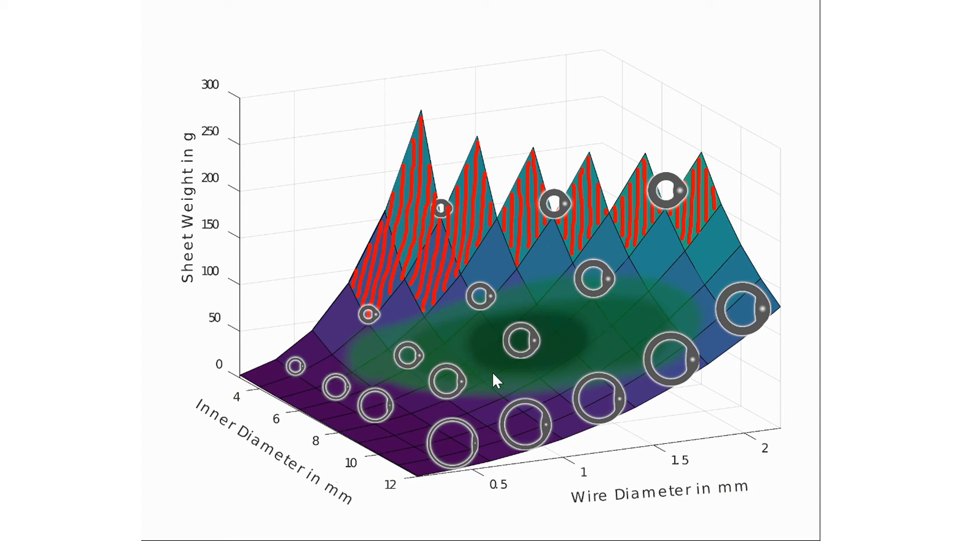
{"action": "mouse_move", "coordinate": [474, 361]}
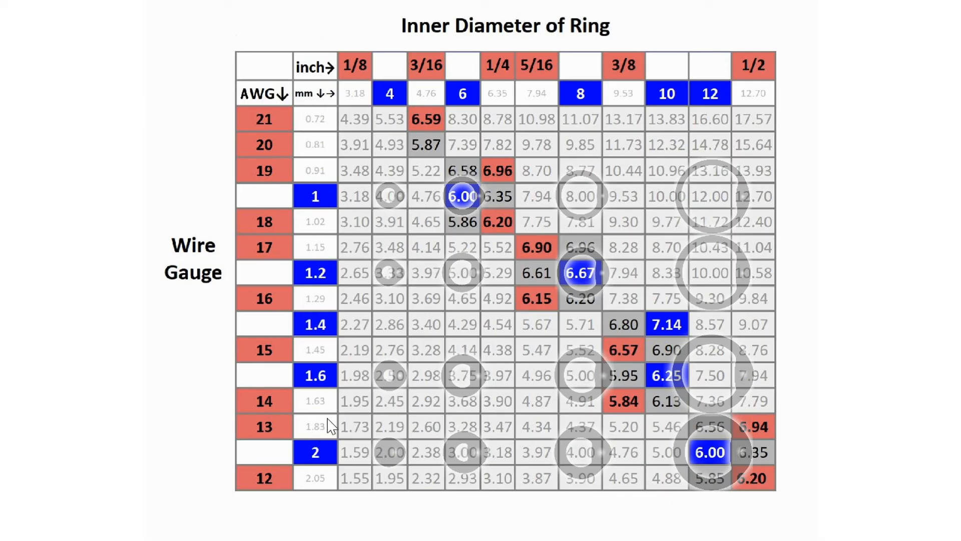
{"action": "mouse_move", "coordinate": [325, 353]}
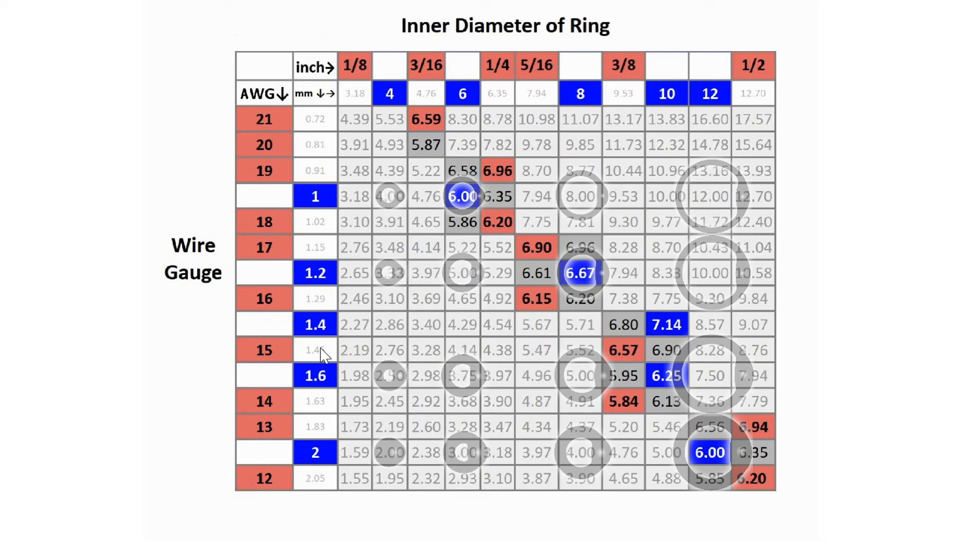
{"action": "mouse_move", "coordinate": [410, 127]}
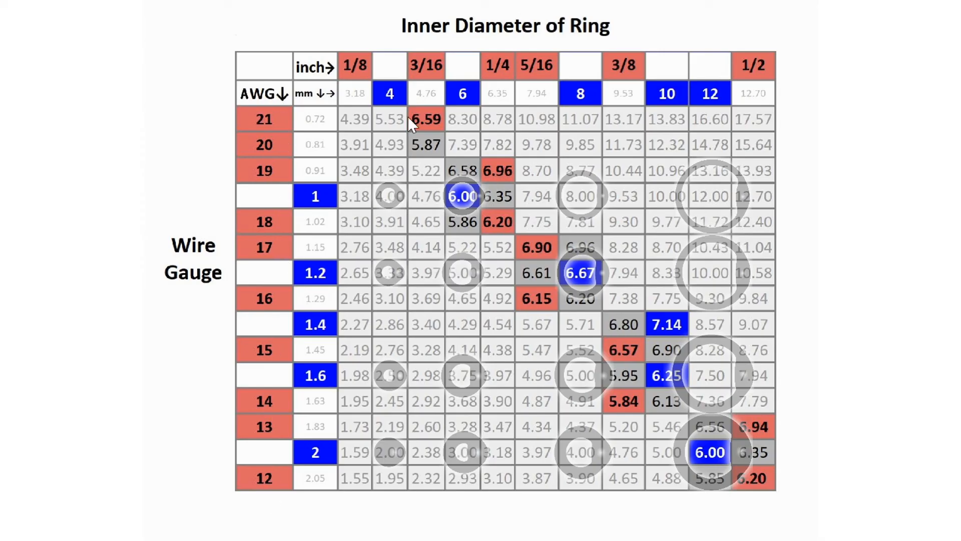
{"action": "mouse_move", "coordinate": [752, 419]}
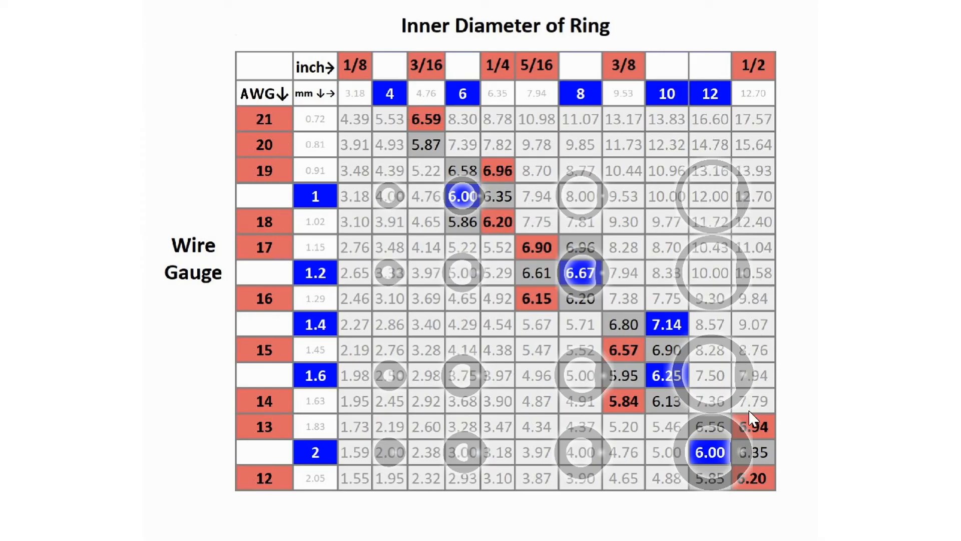